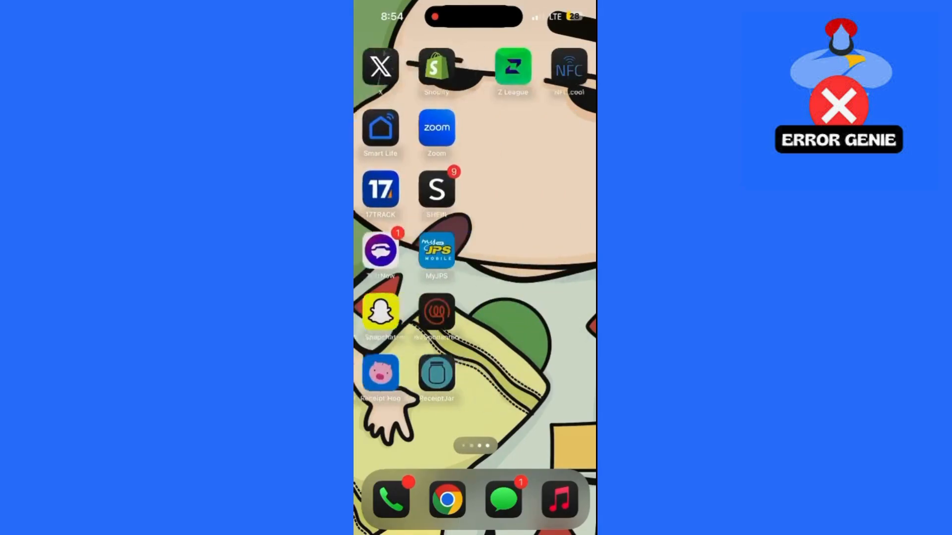
Swipe through the Home Screen app pages toward the App Store.
scroll("left", 3)
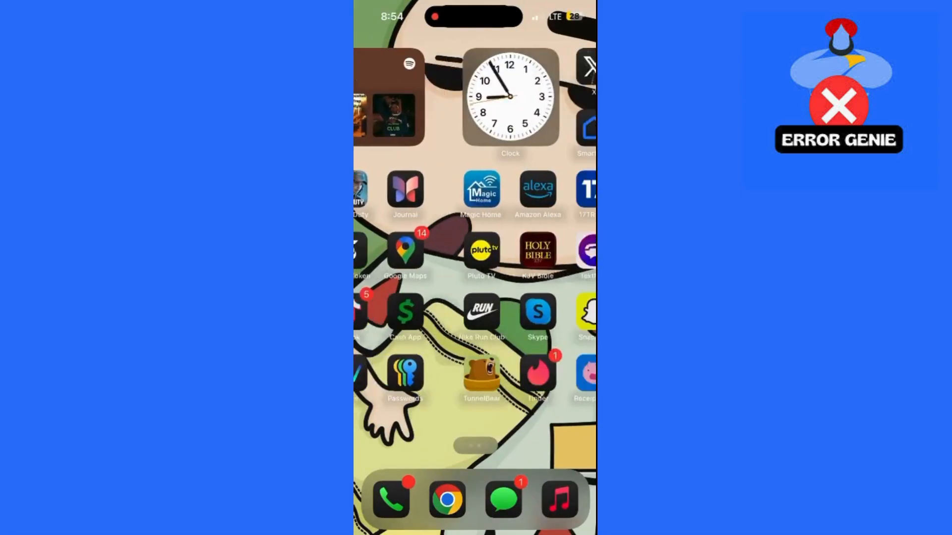
scroll("left", 3)
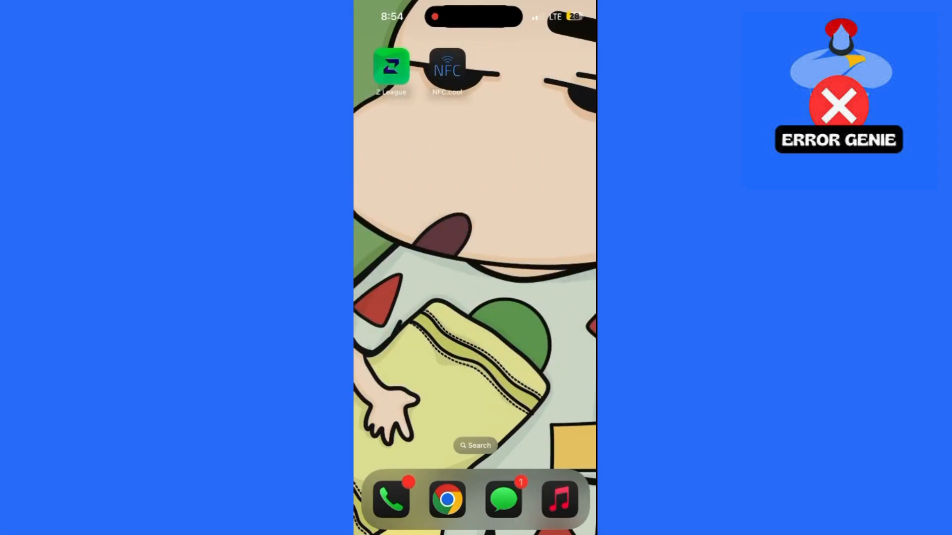
scroll("left", 3)
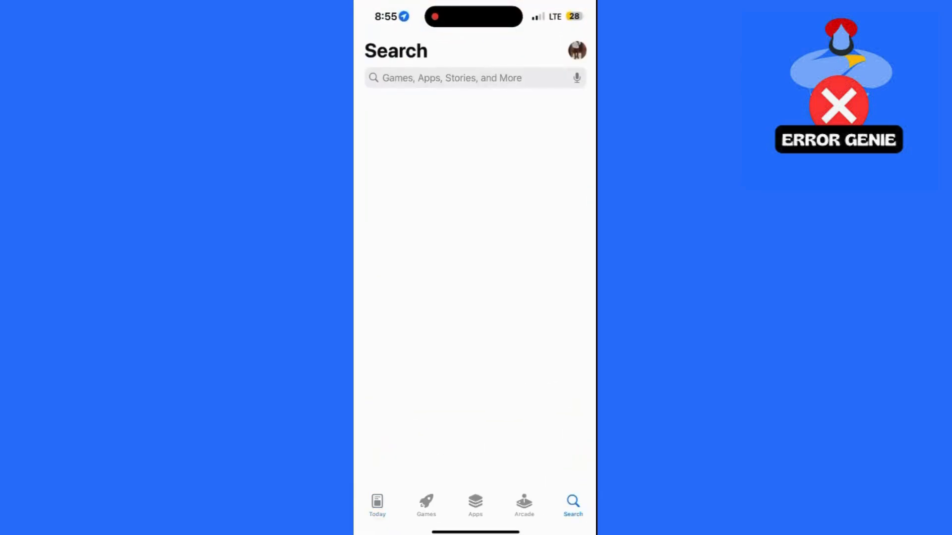
Search 'nfc pro tool', then launch NFC.cool from the last Home Screen page.
type("nfc pro tool")
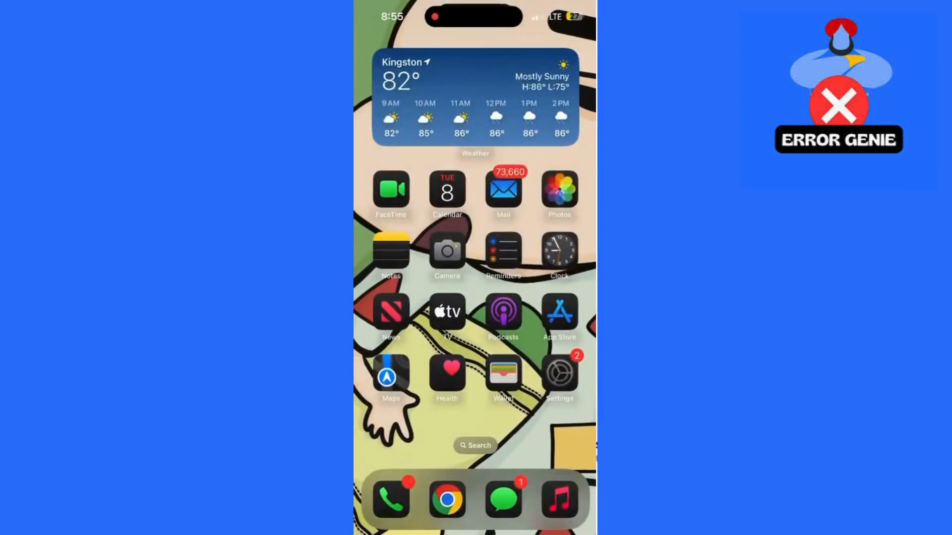
scroll("left", 3)
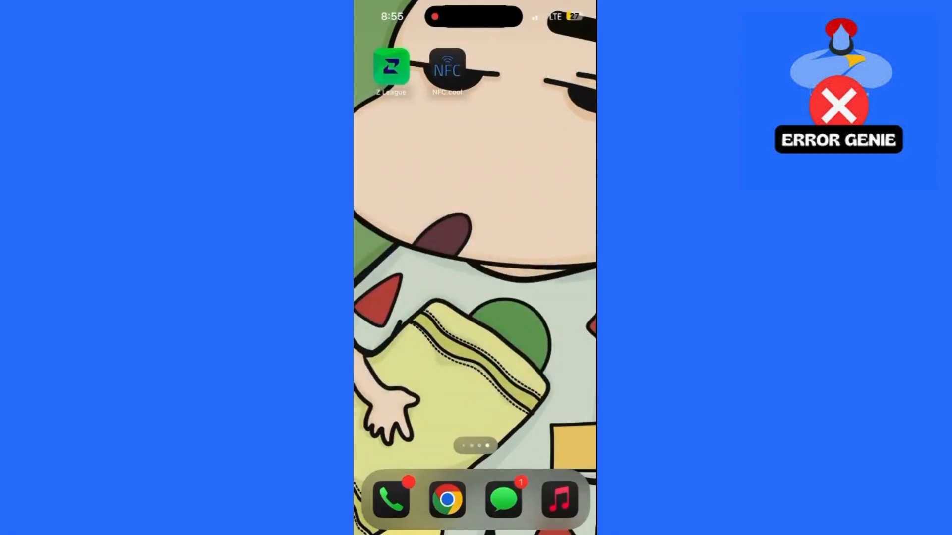
left_click(448, 67)
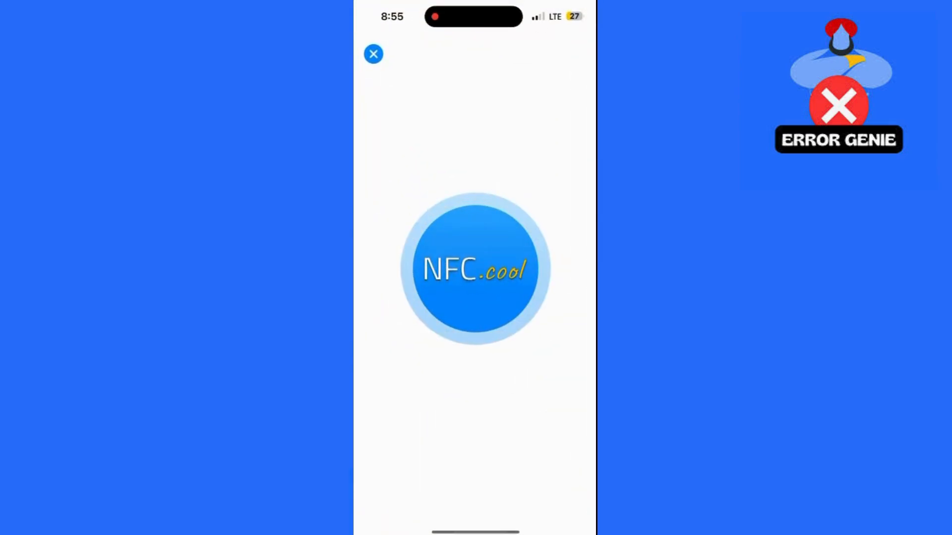
Dismiss the intro and choose Read NFC Tag to reach Ready to Scan.
left_click(373, 54)
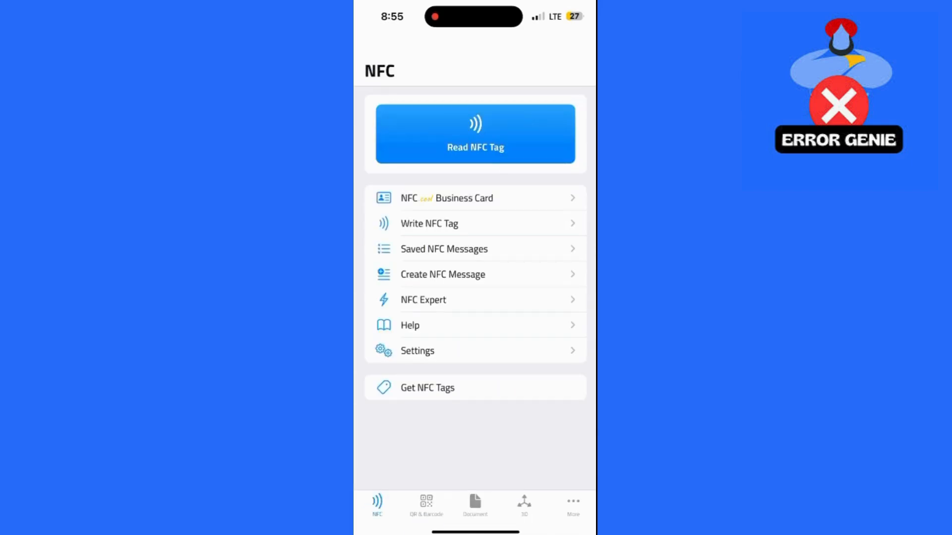
left_click(475, 133)
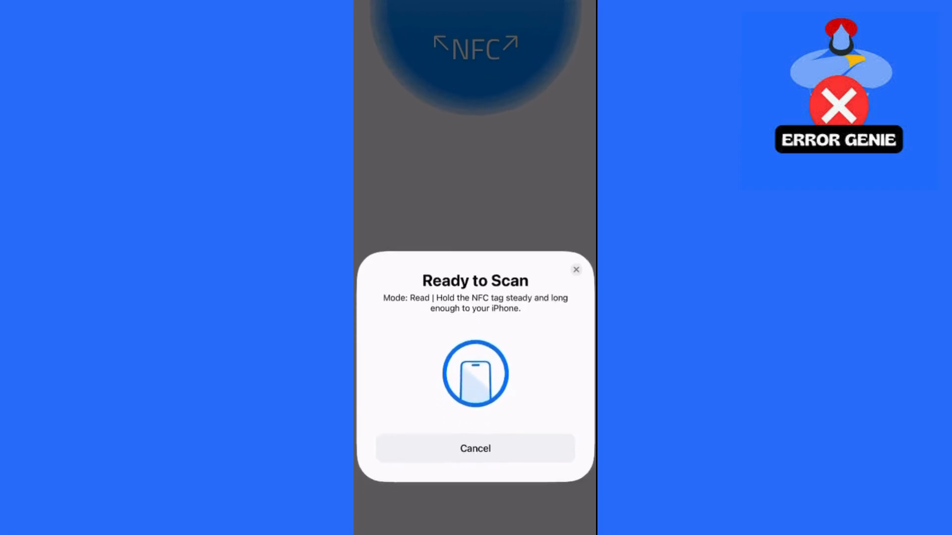
Cancel the pending Ready to Scan tag read.
left_click(474, 448)
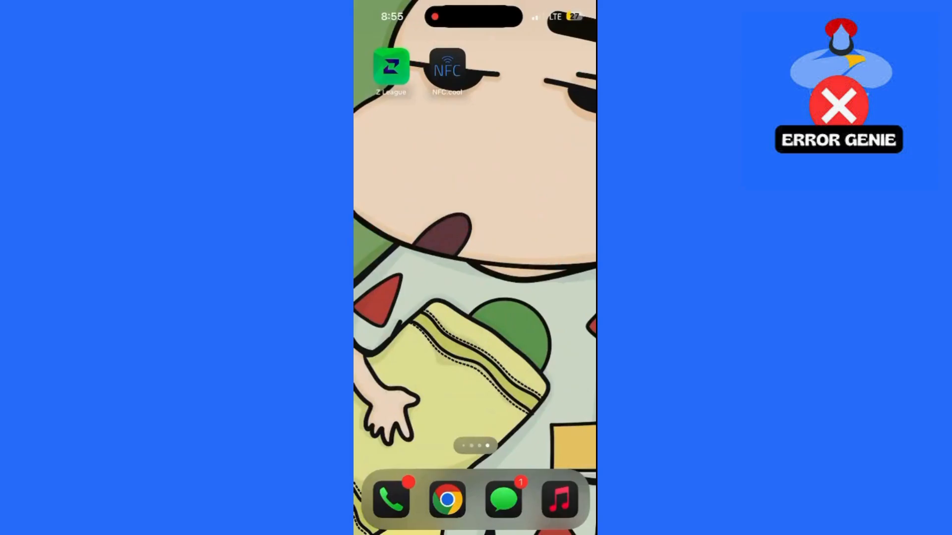
Swipe back to the first Home Screen page with the weather widget.
scroll("left", 3)
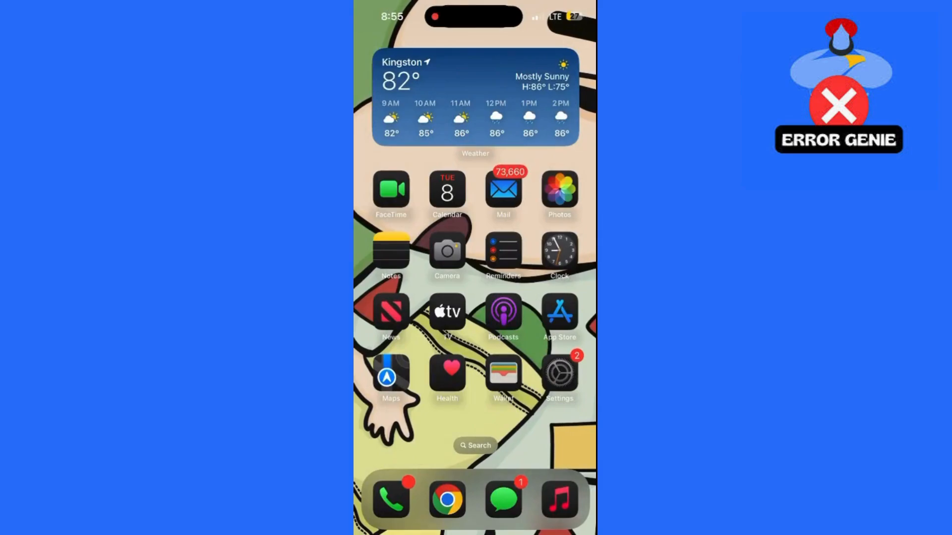